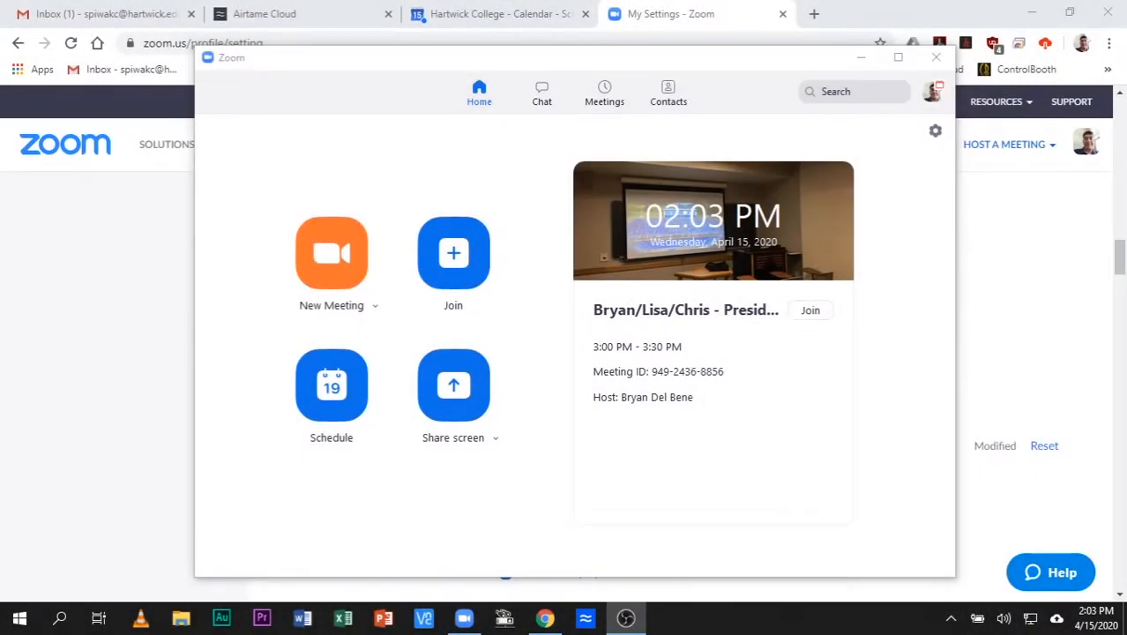
mouse_move(909, 259)
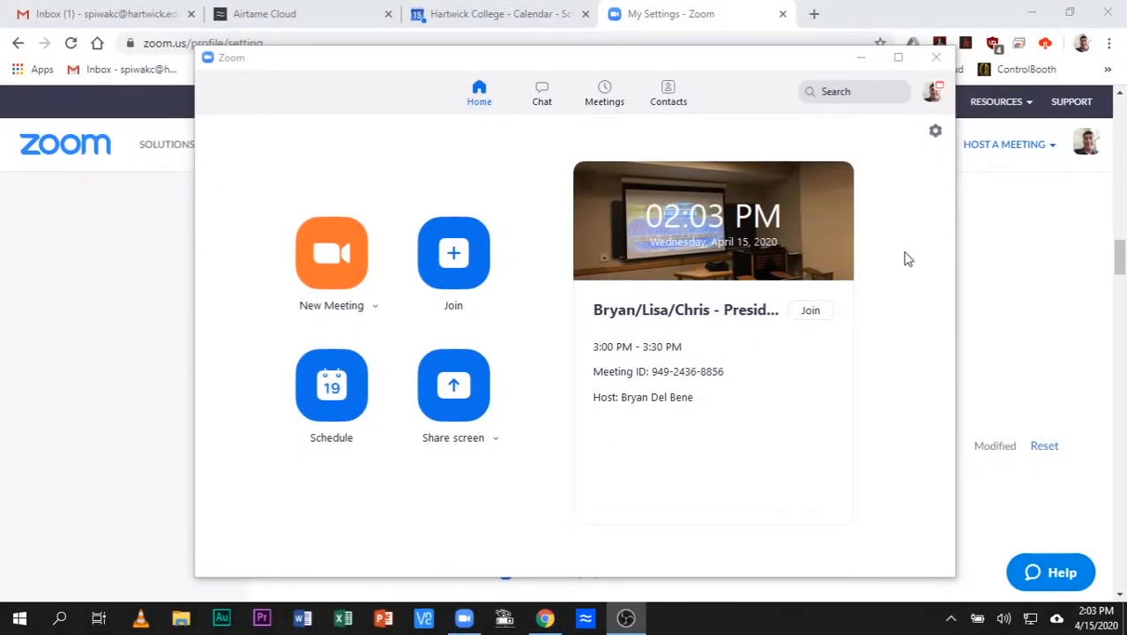
mouse_move(924, 242)
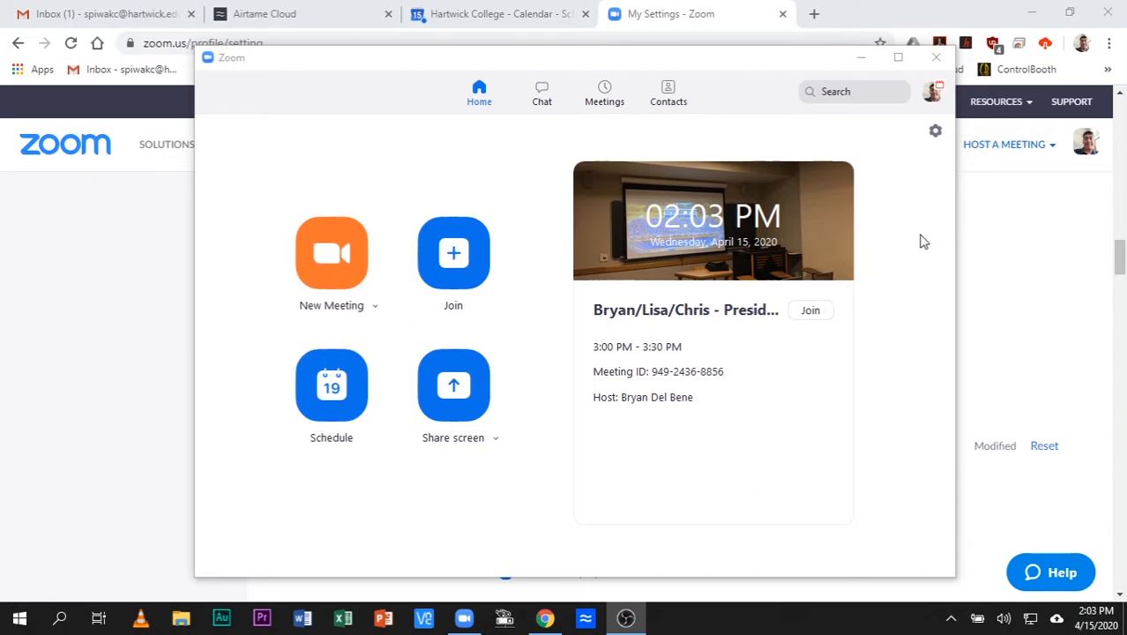
mouse_move(931, 155)
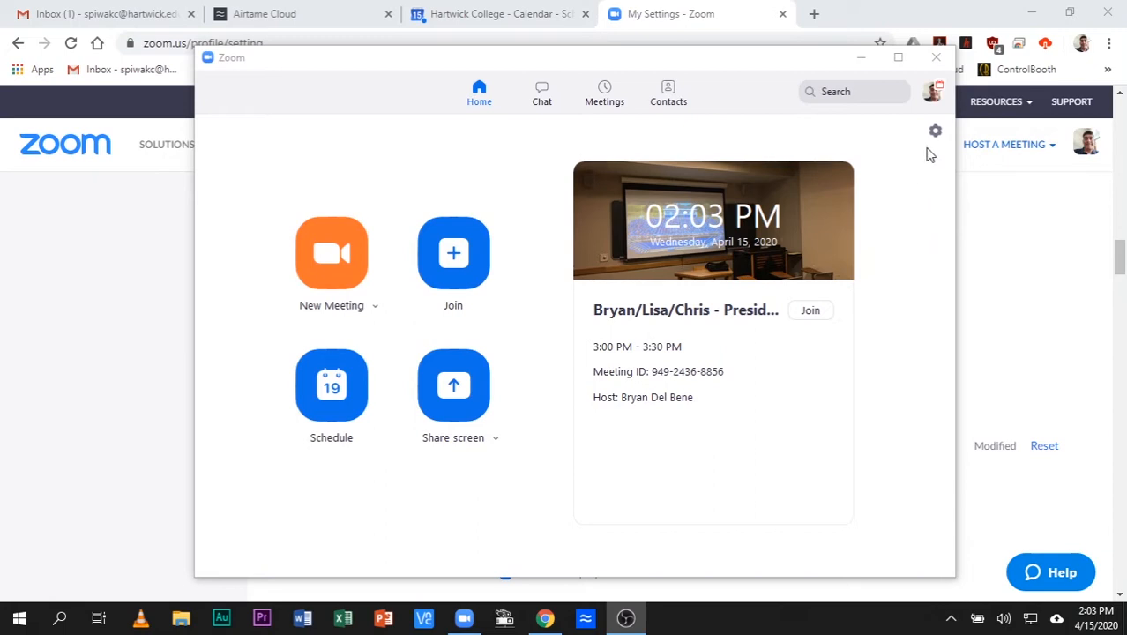
mouse_move(916, 157)
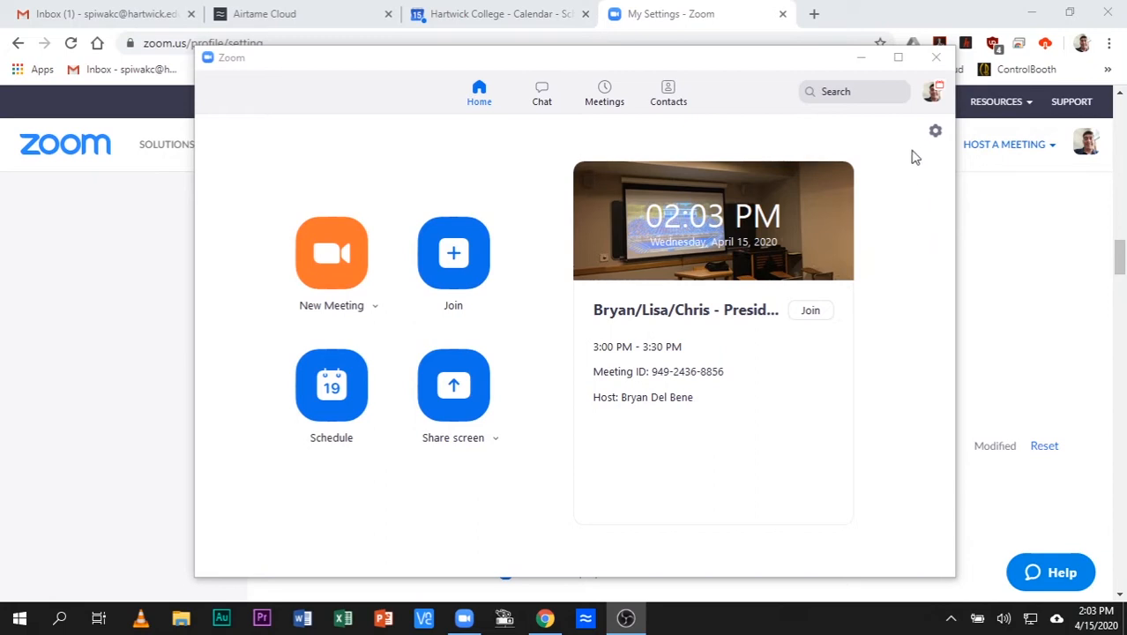
mouse_move(936, 130)
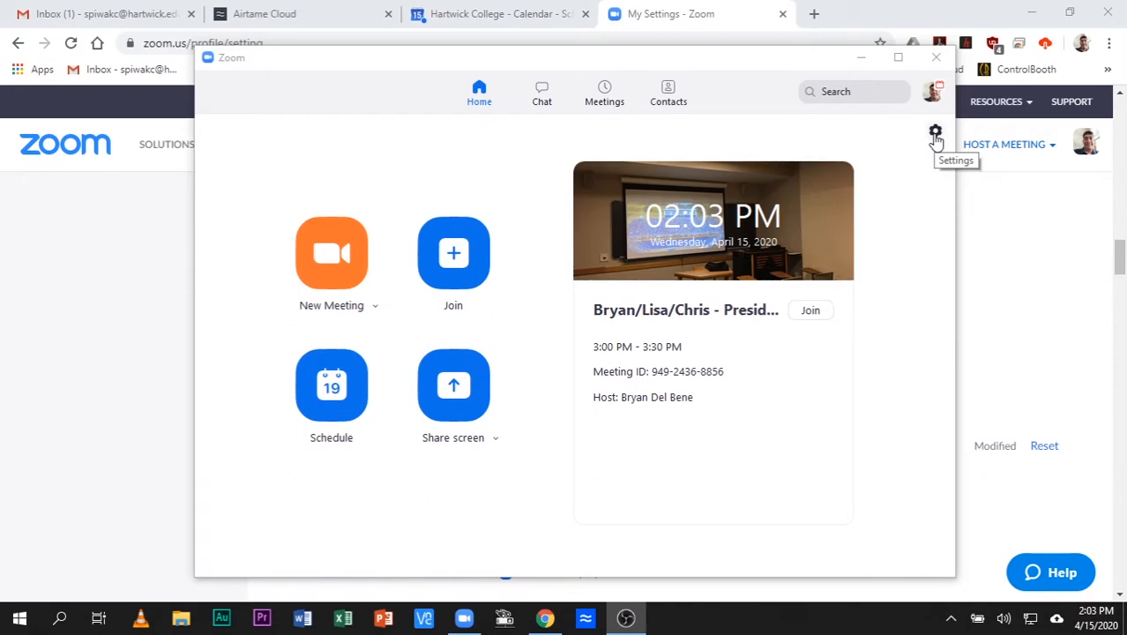
mouse_move(968, 131)
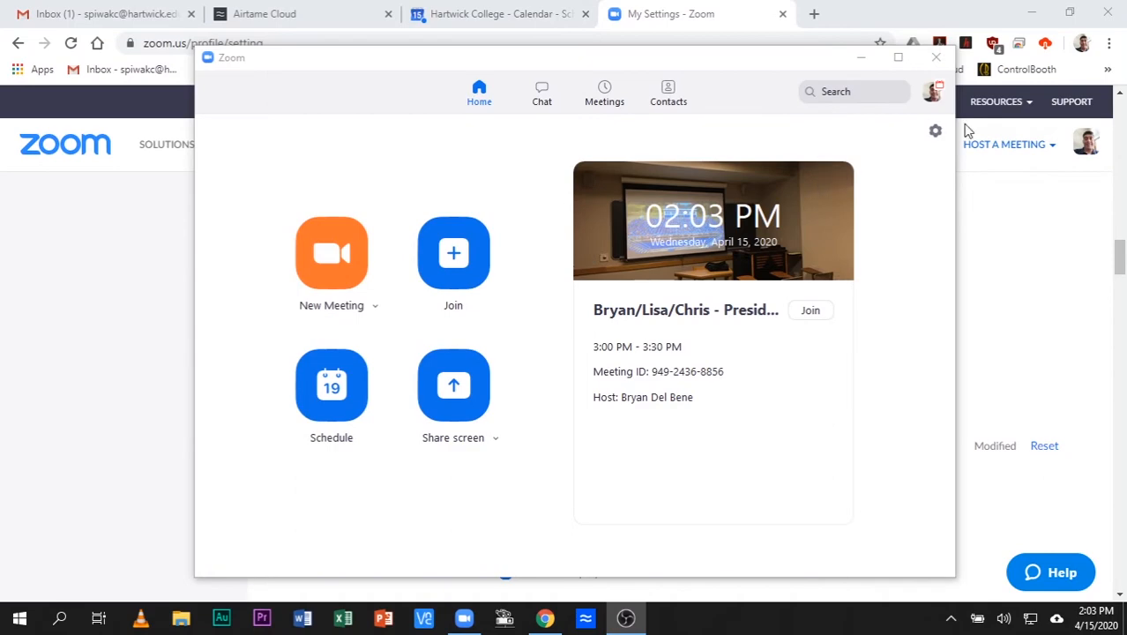
Step: Show Zoom's Recording settings with the local recording save location
left_click(936, 130)
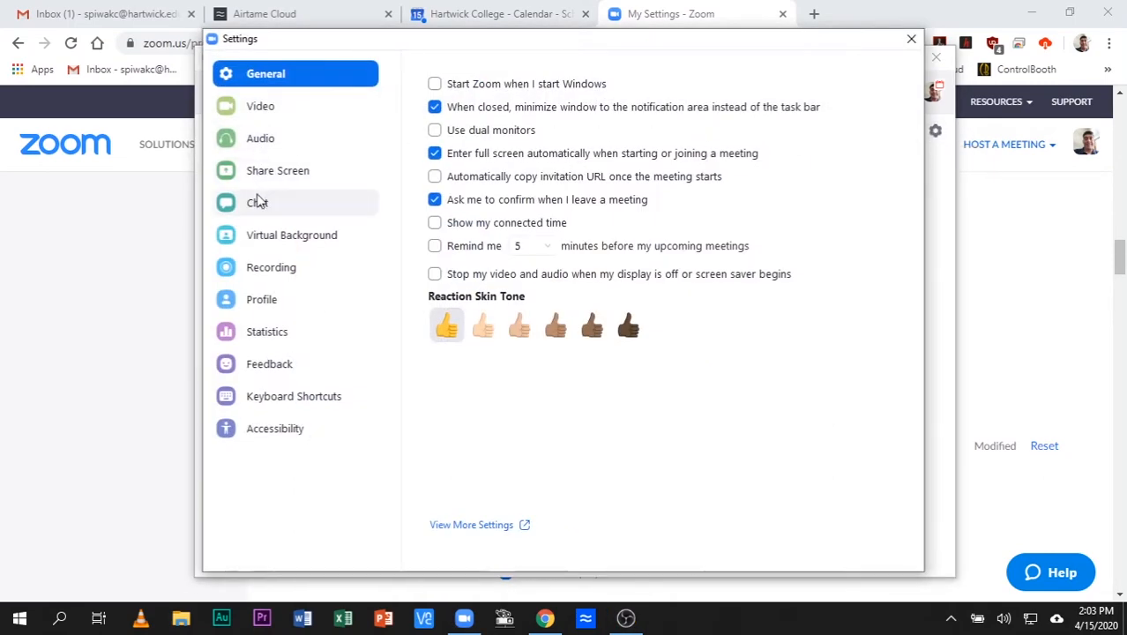
mouse_move(271, 268)
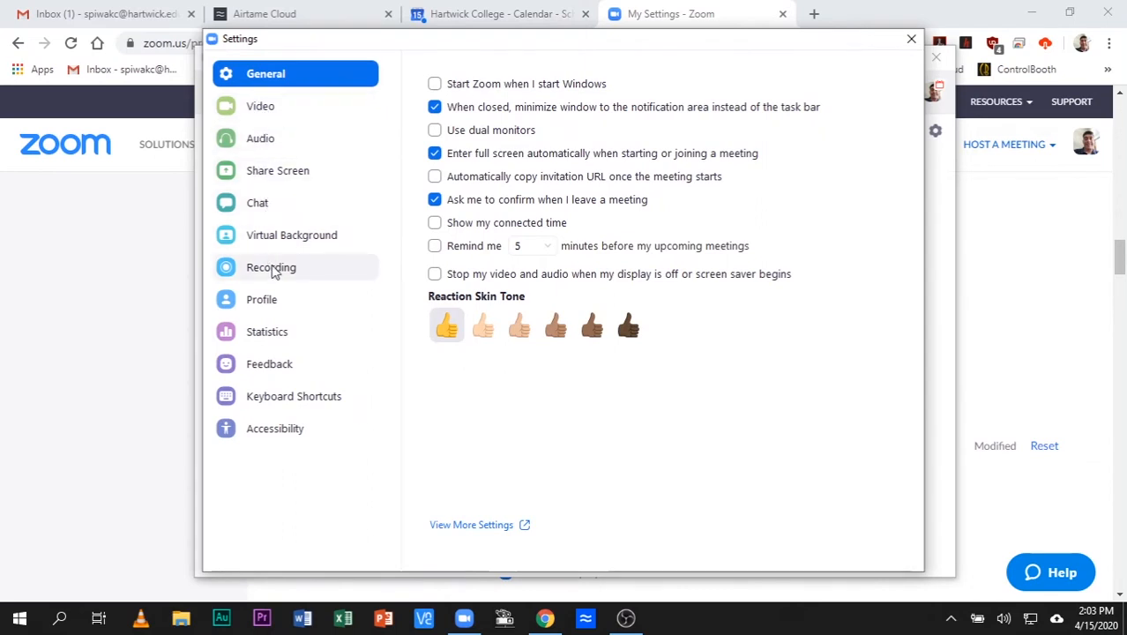
left_click(271, 267)
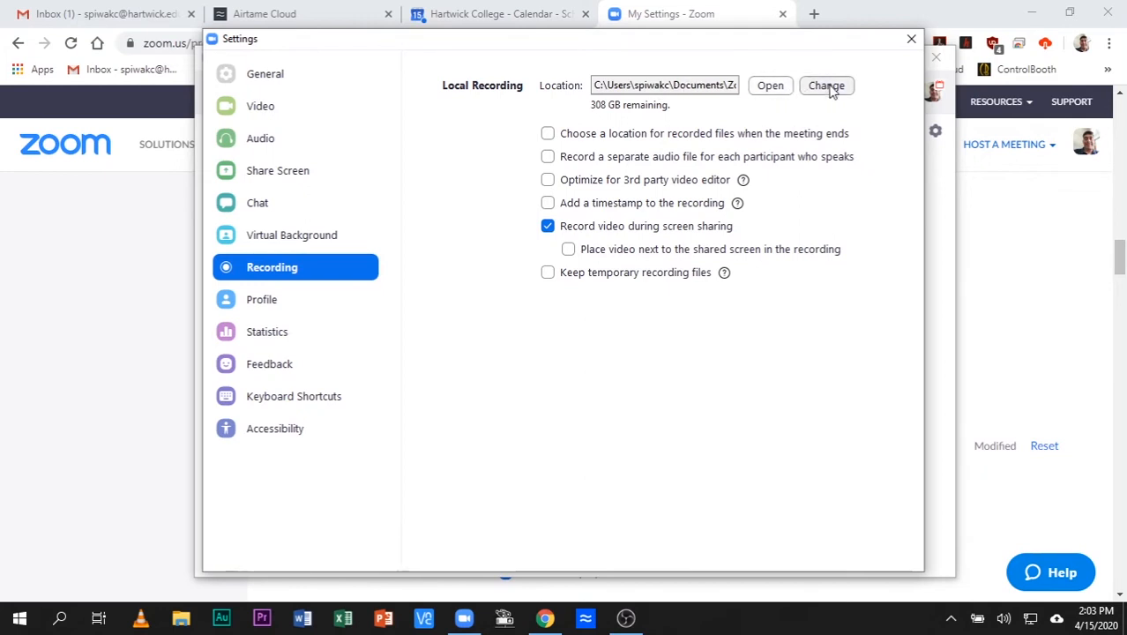
Step: Change the local recording location to the Videos folder on the E: flash drive
left_click(826, 85)
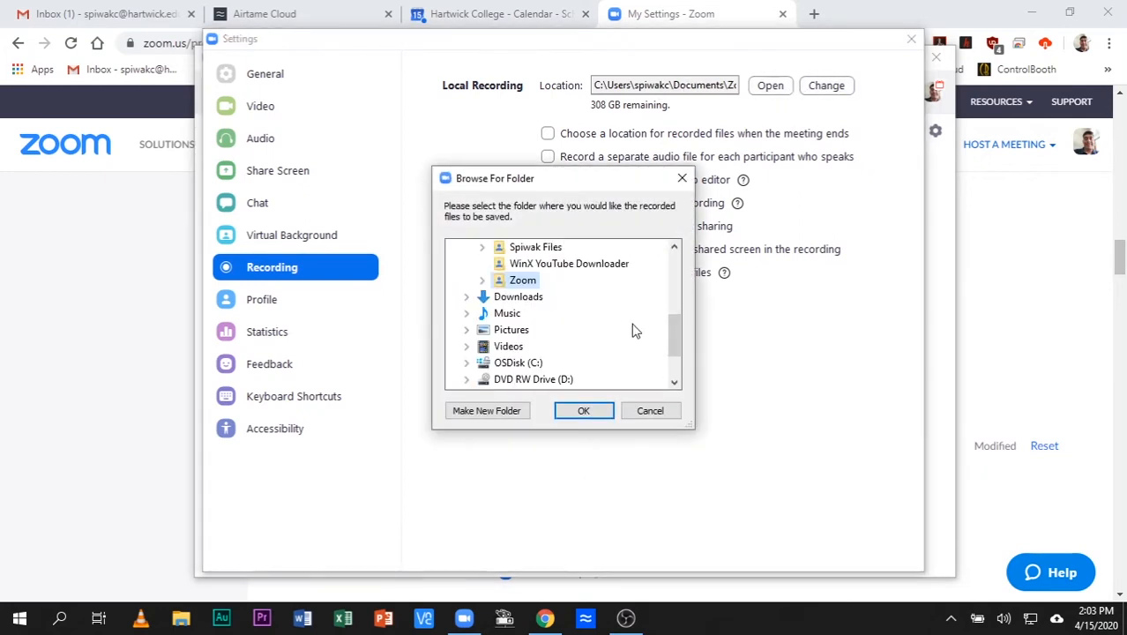
scroll("down", 3)
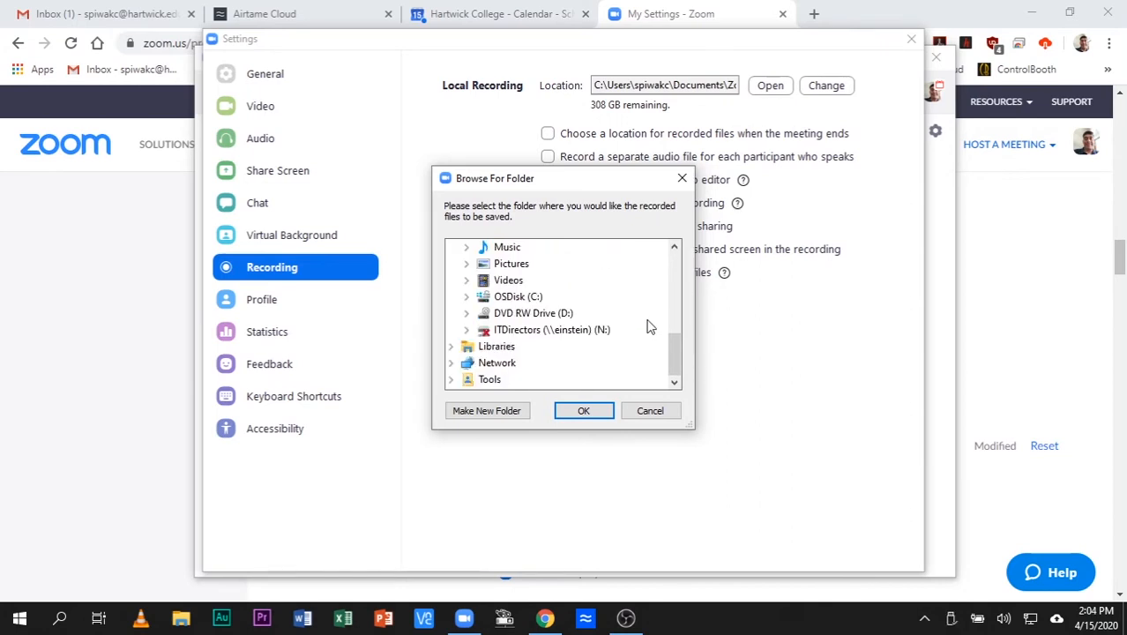
mouse_move(664, 323)
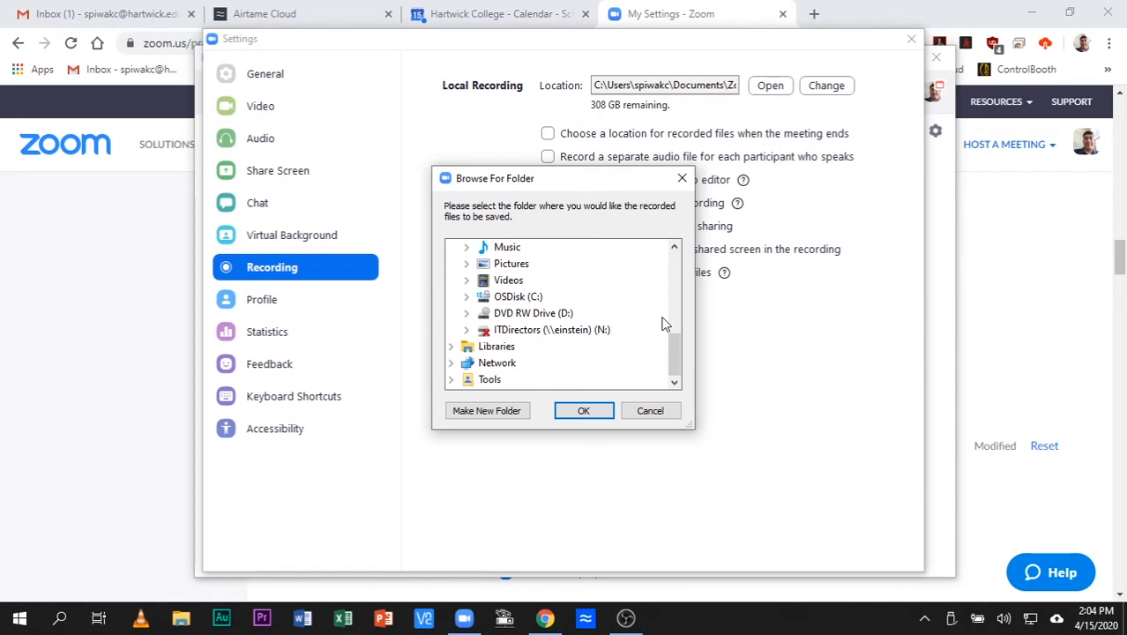
scroll("down", 3)
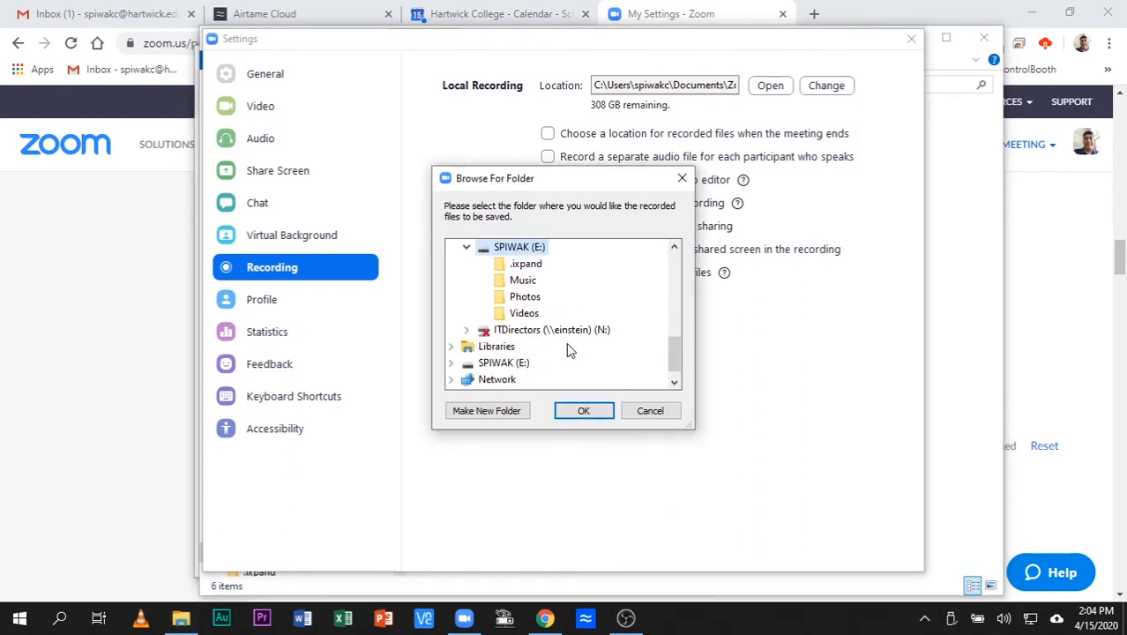
left_click(524, 313)
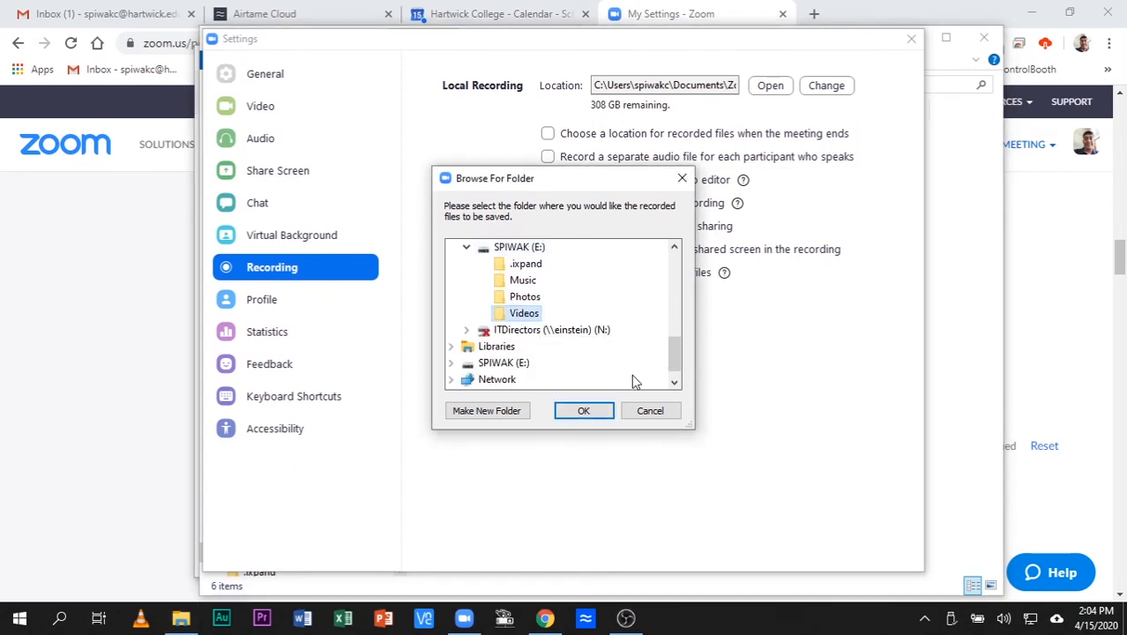